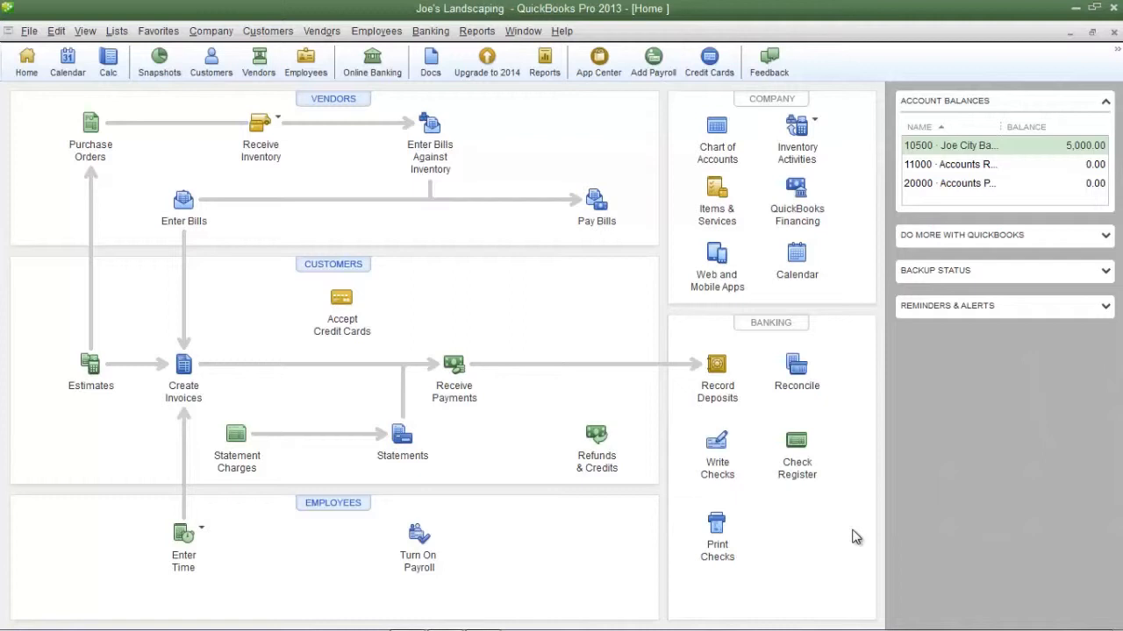
pyautogui.moveTo(1079, 363)
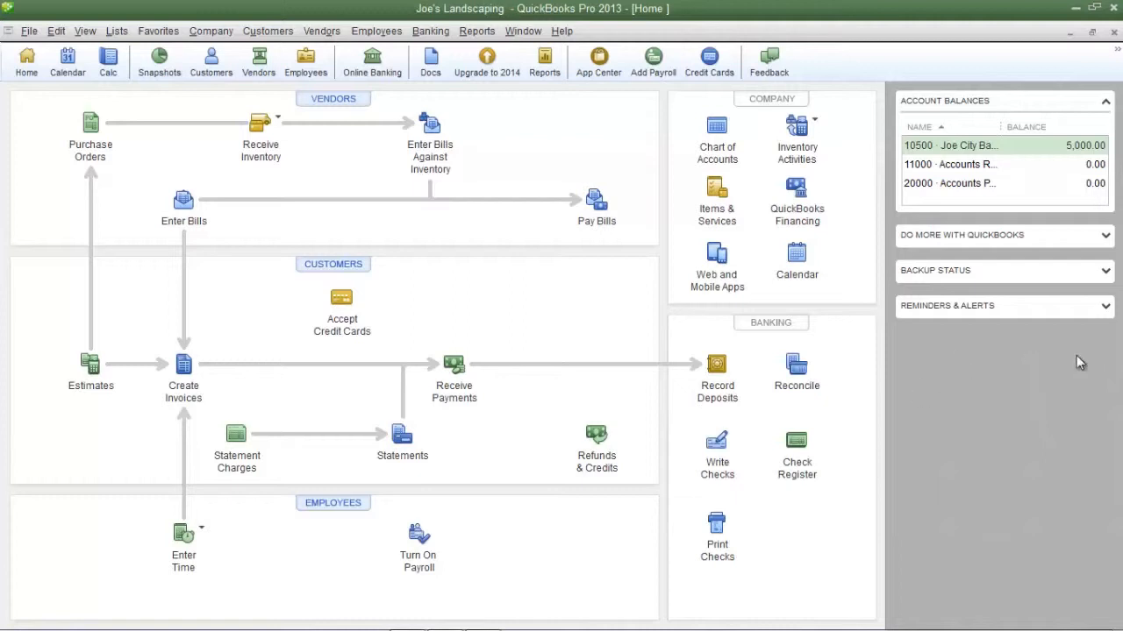
# Step: Open the Inventory Valuation Detail report from the Reports inventory category
pyautogui.click(477, 31)
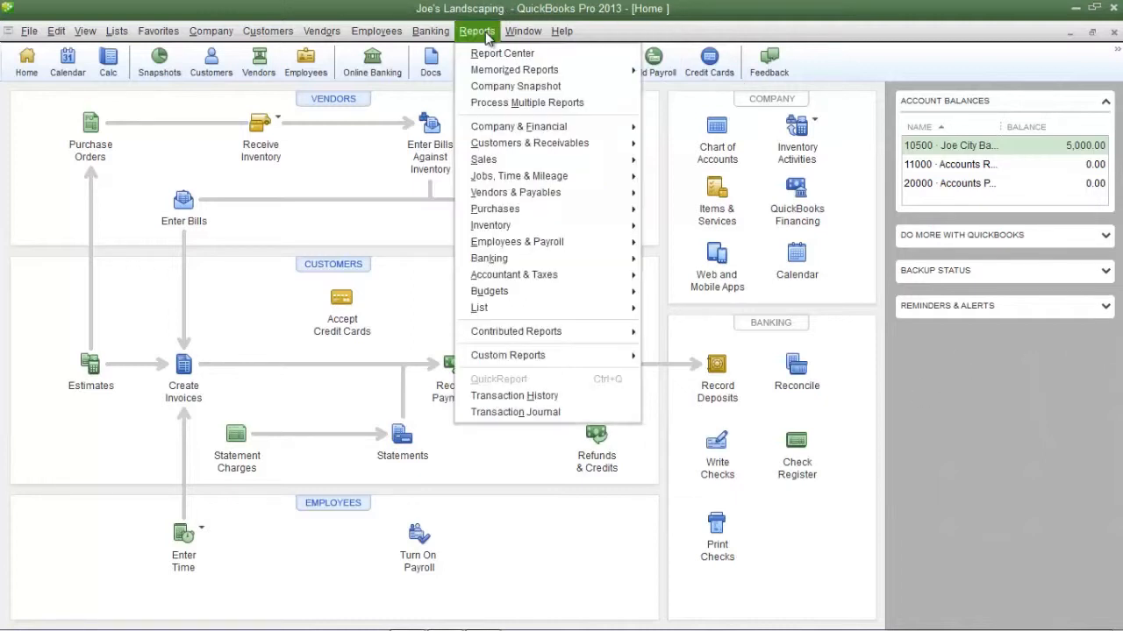
pyautogui.moveTo(491, 224)
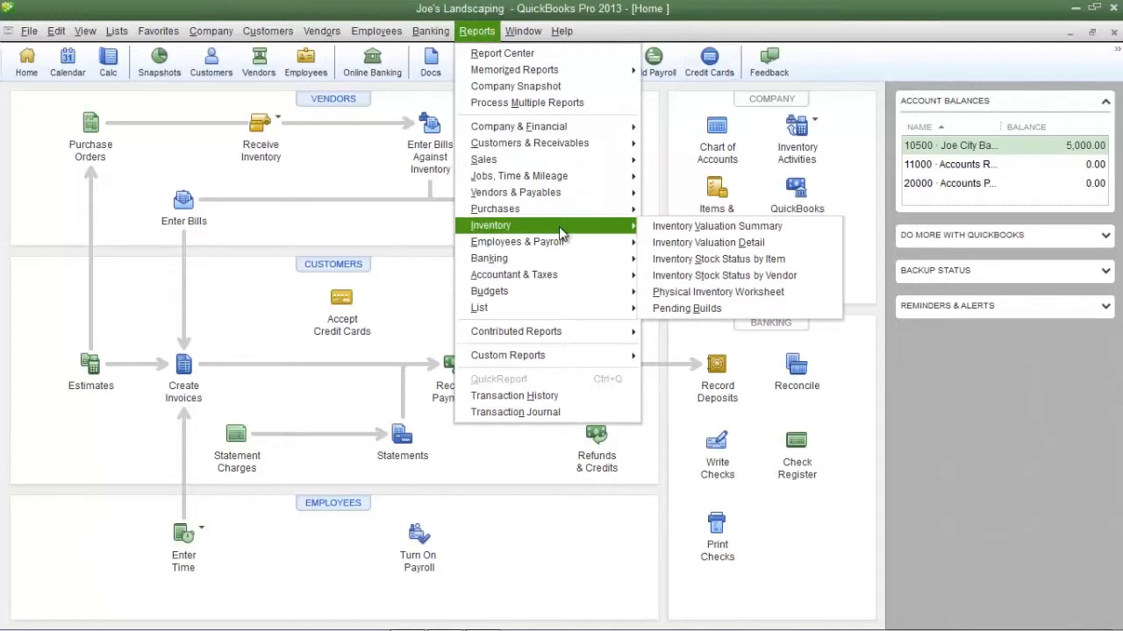
pyautogui.moveTo(706, 242)
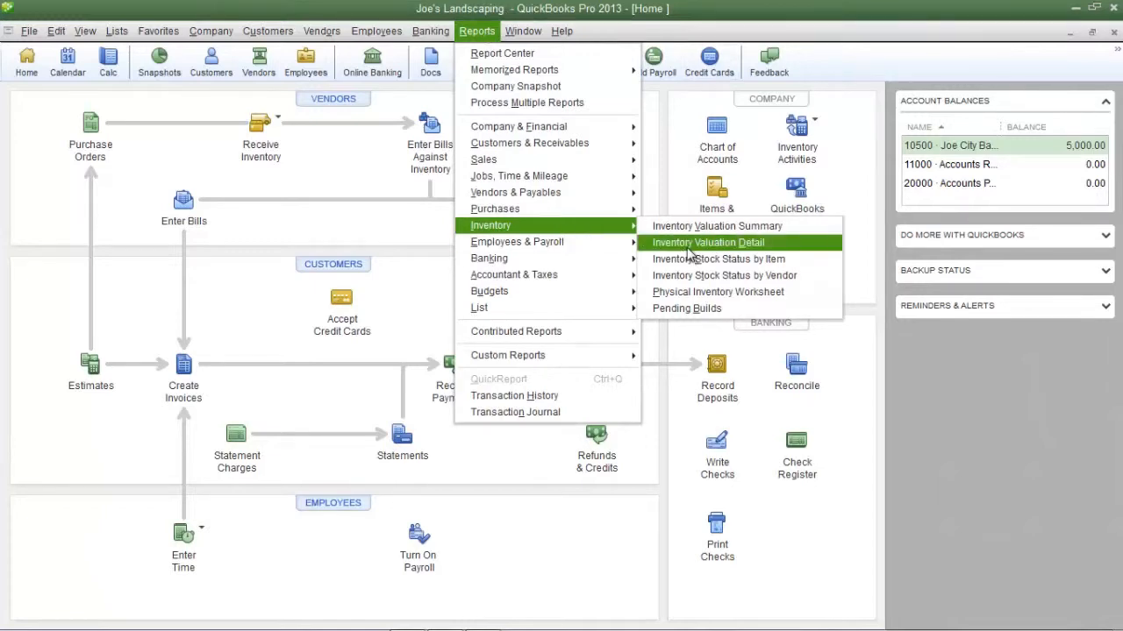
pyautogui.click(707, 242)
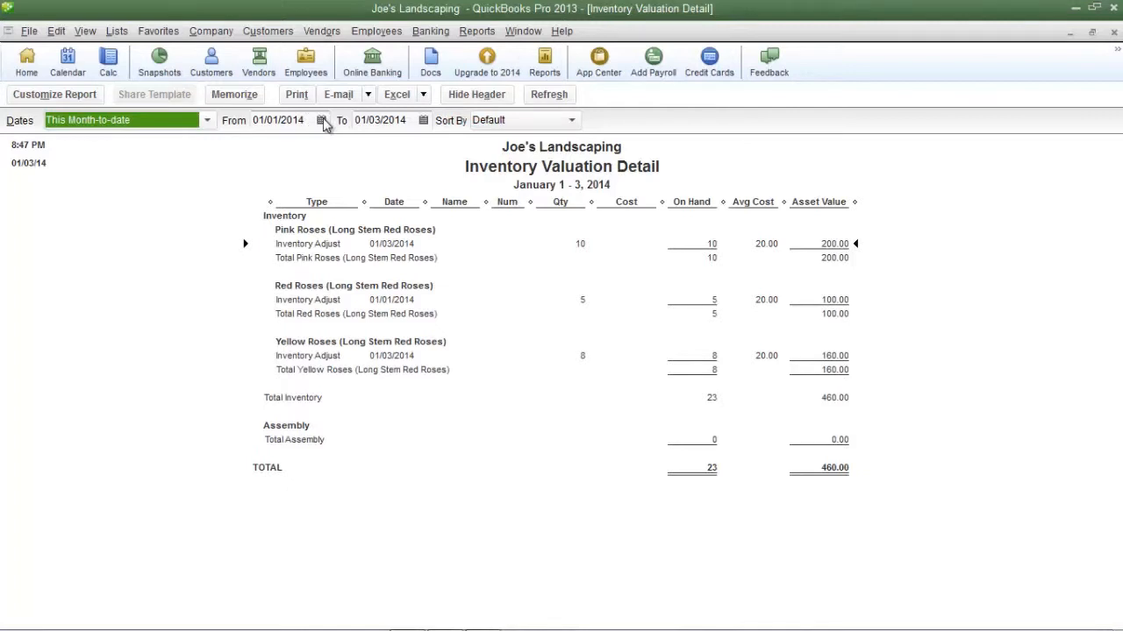
pyautogui.click(322, 119)
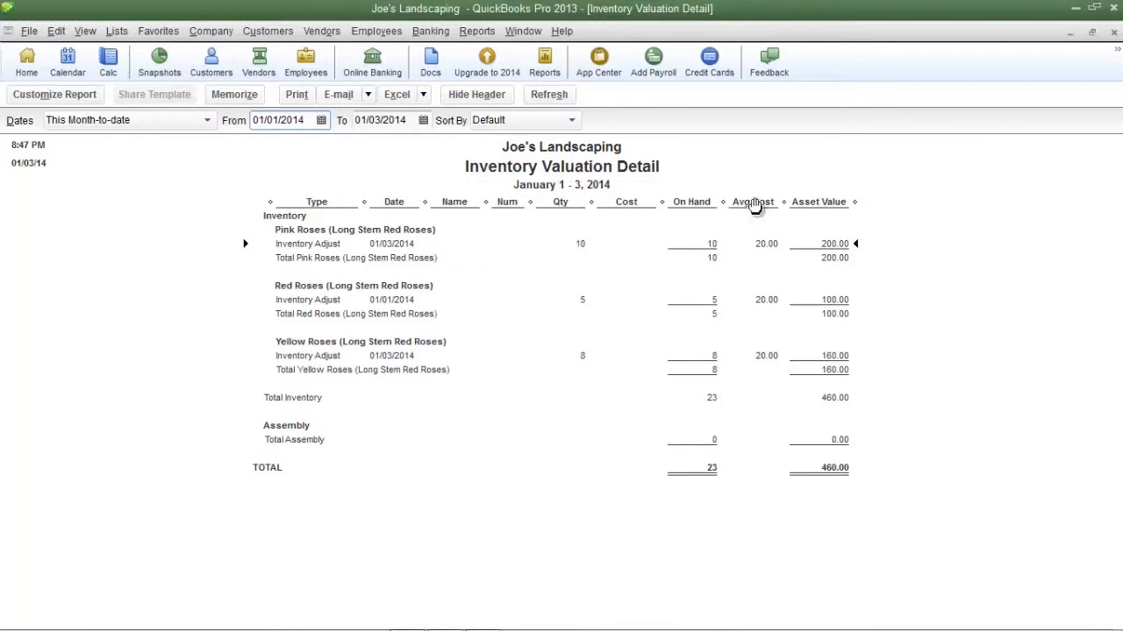
pyautogui.moveTo(456, 221)
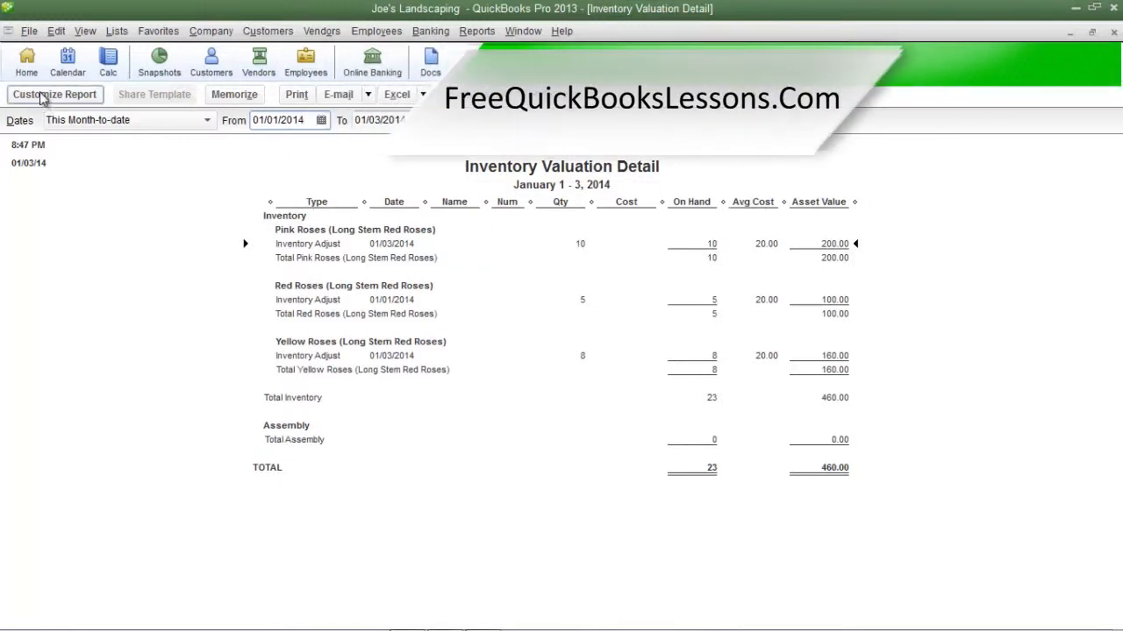
# Step: Customize the report columns to drop Date and include Amount, then apply
pyautogui.click(55, 95)
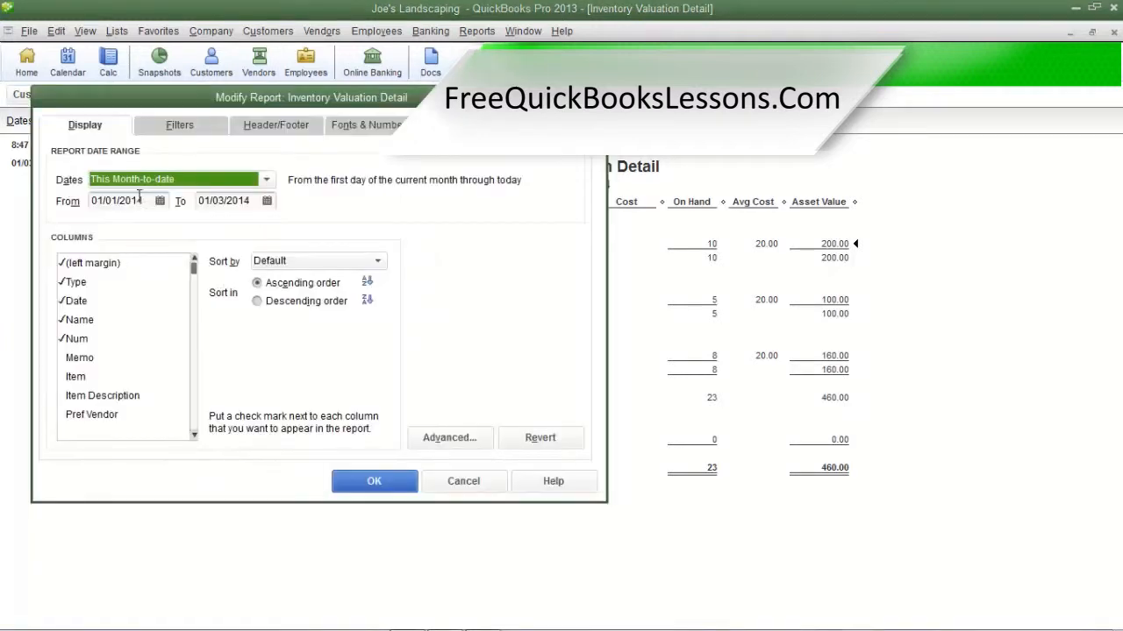
pyautogui.moveTo(86, 242)
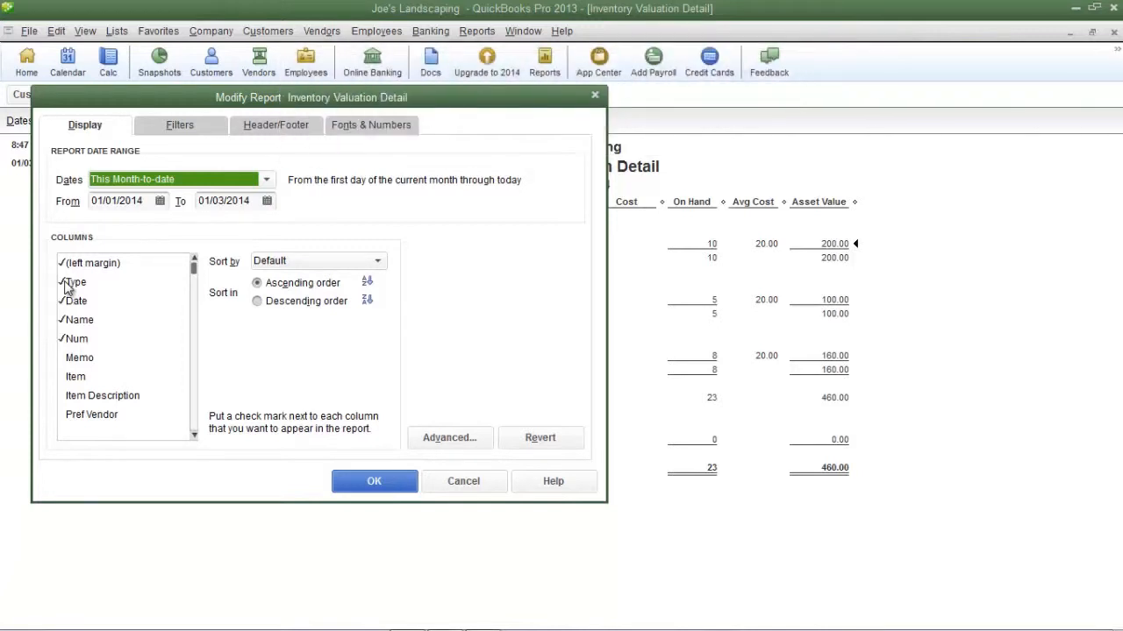
pyautogui.moveTo(74, 305)
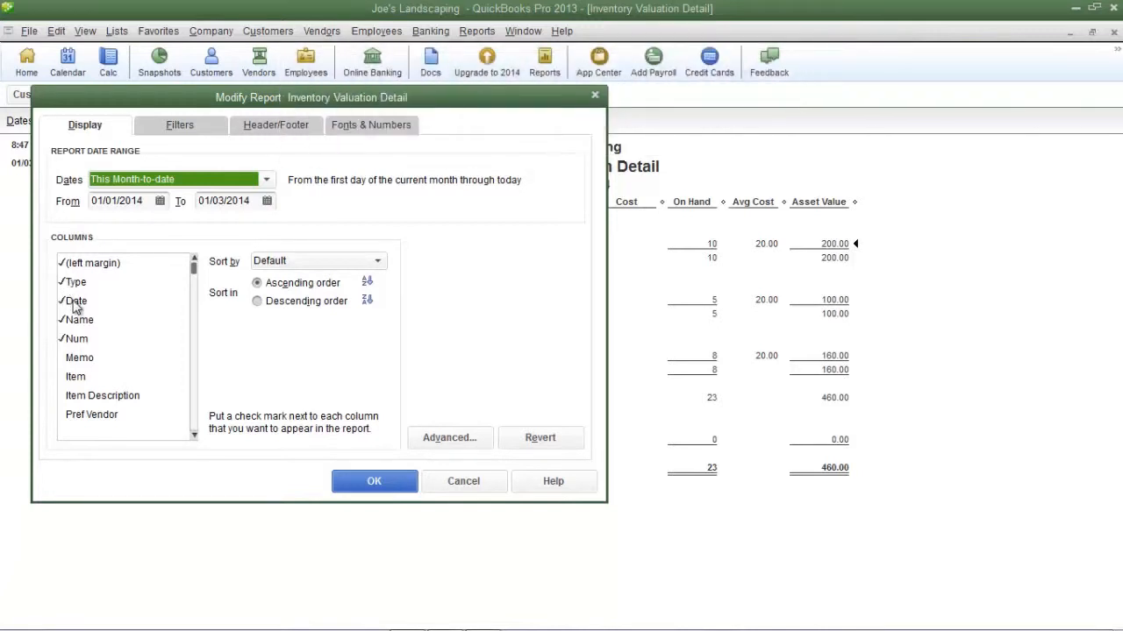
pyautogui.click(77, 301)
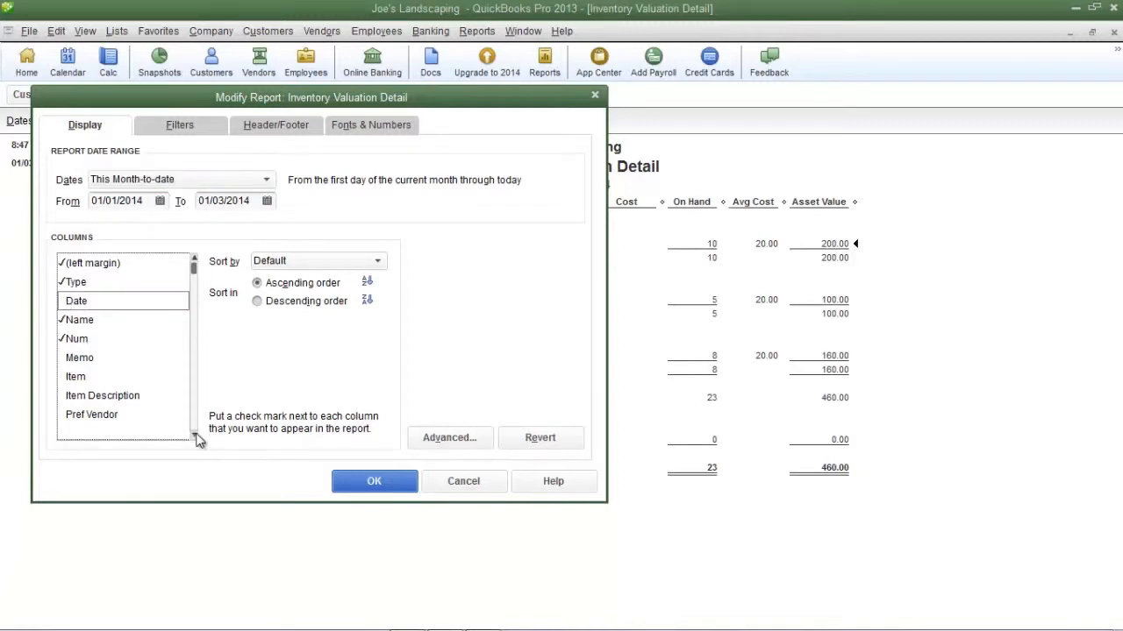
pyautogui.scroll(-3)
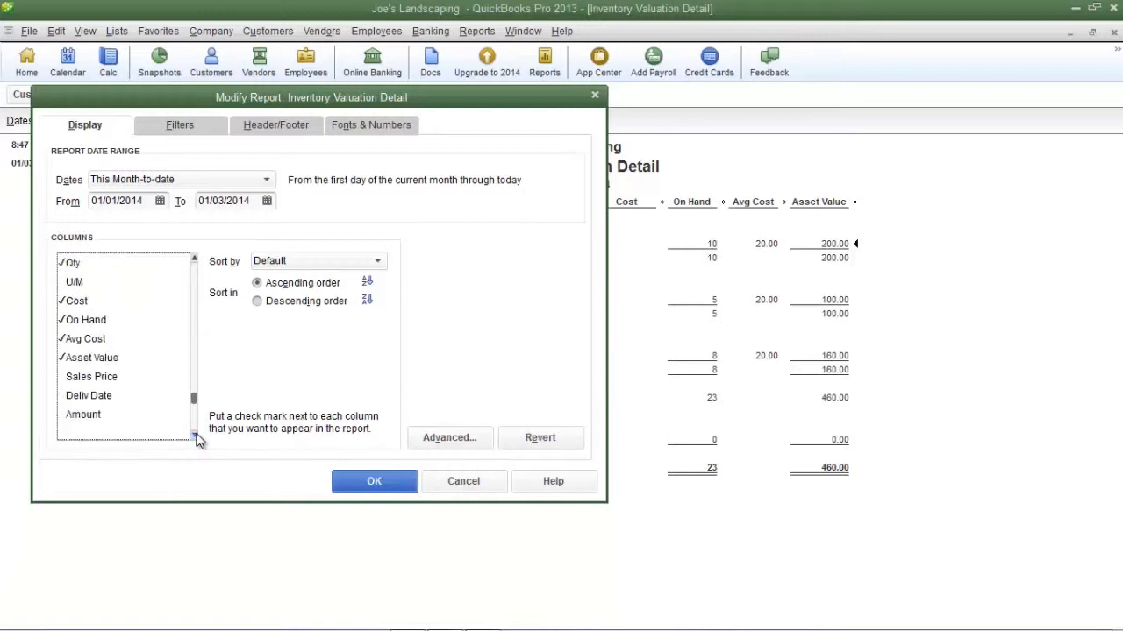
pyautogui.click(193, 435)
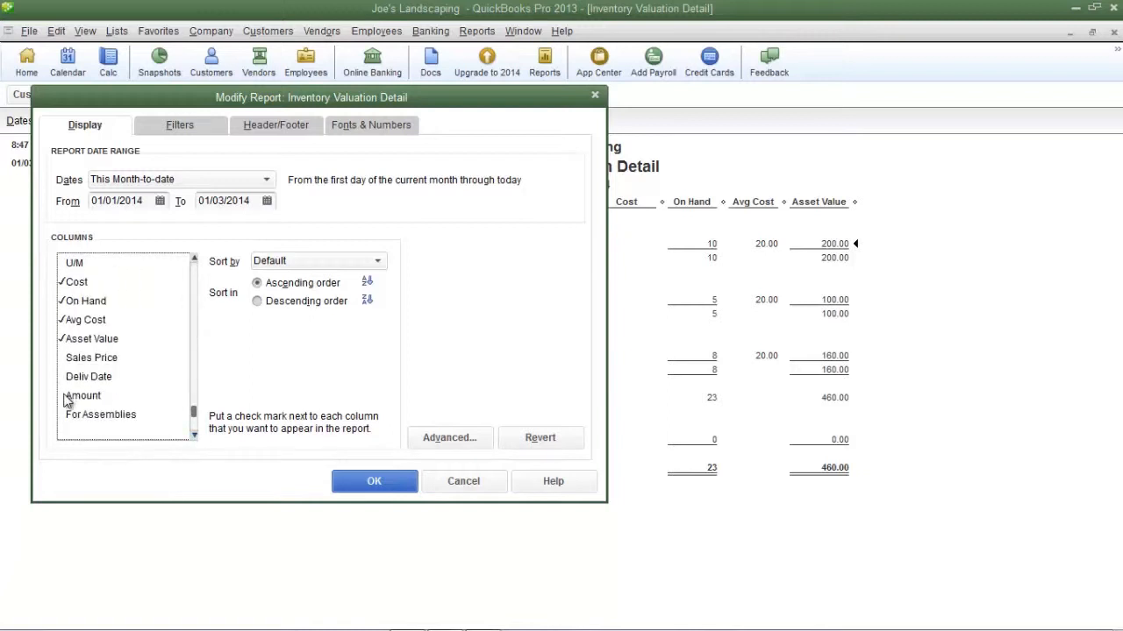
pyautogui.click(84, 396)
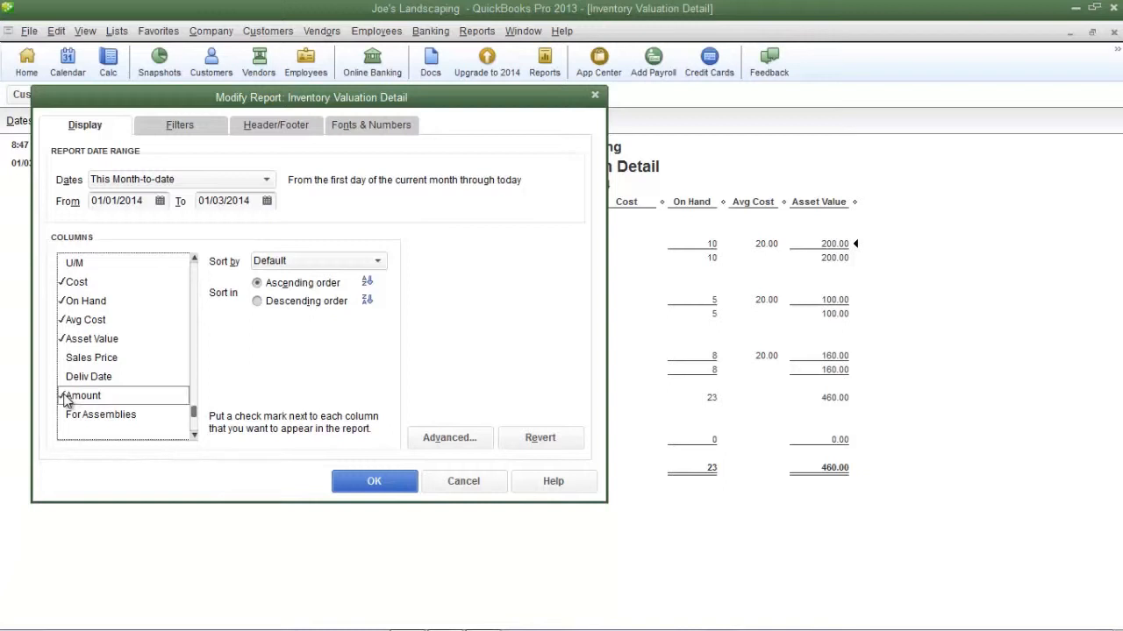
pyautogui.click(59, 397)
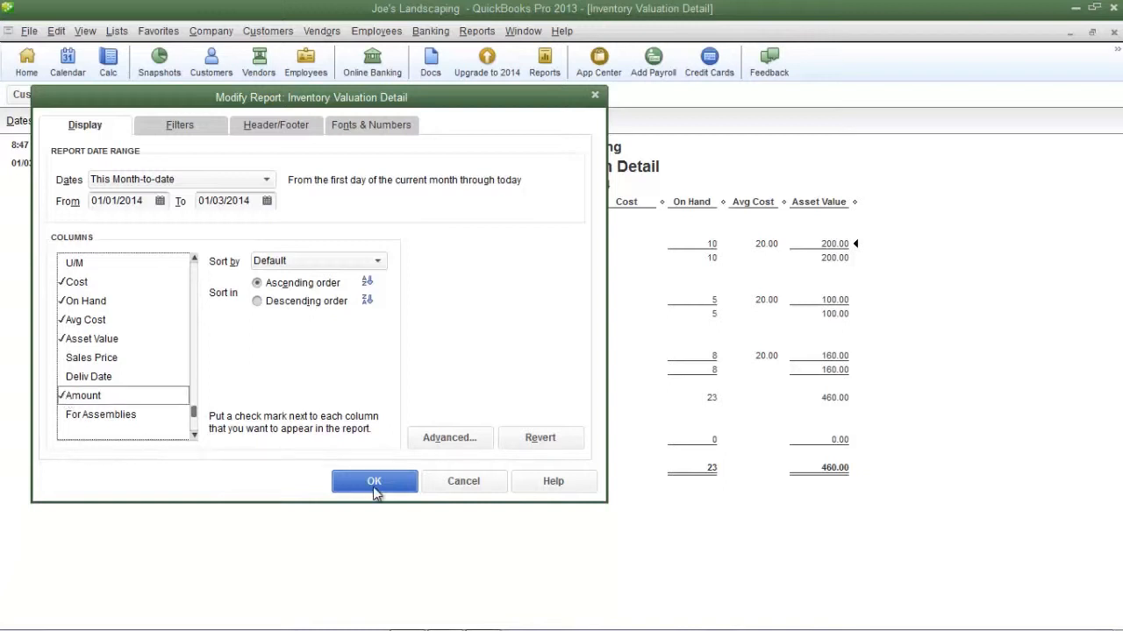
pyautogui.click(374, 481)
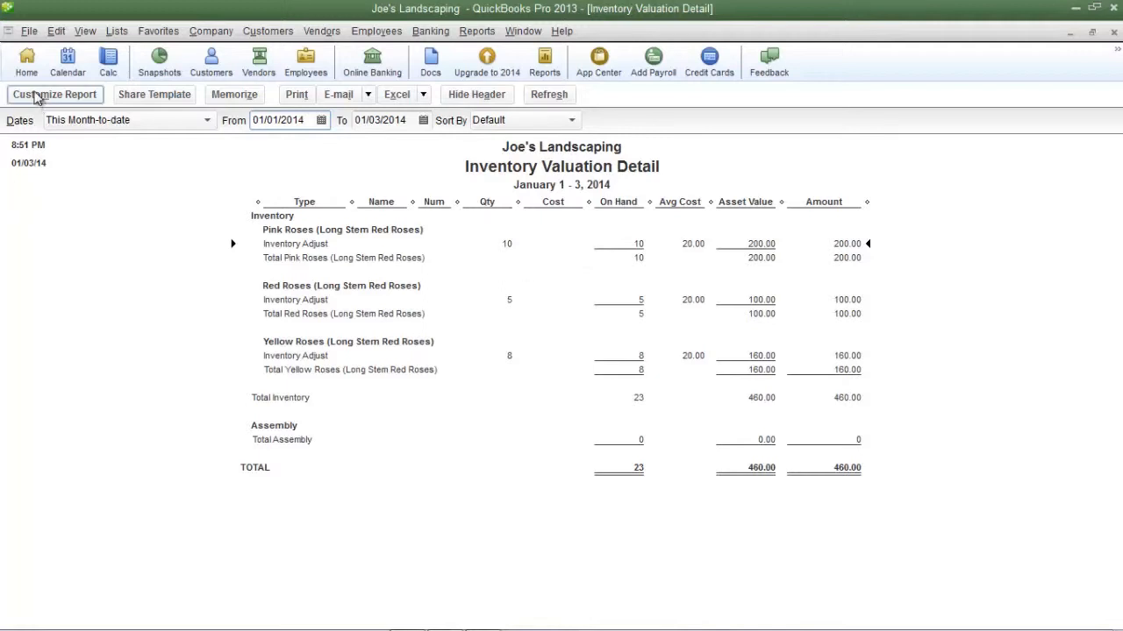
# Step: Filter the report by Item to show Pink Roses only
pyautogui.click(53, 94)
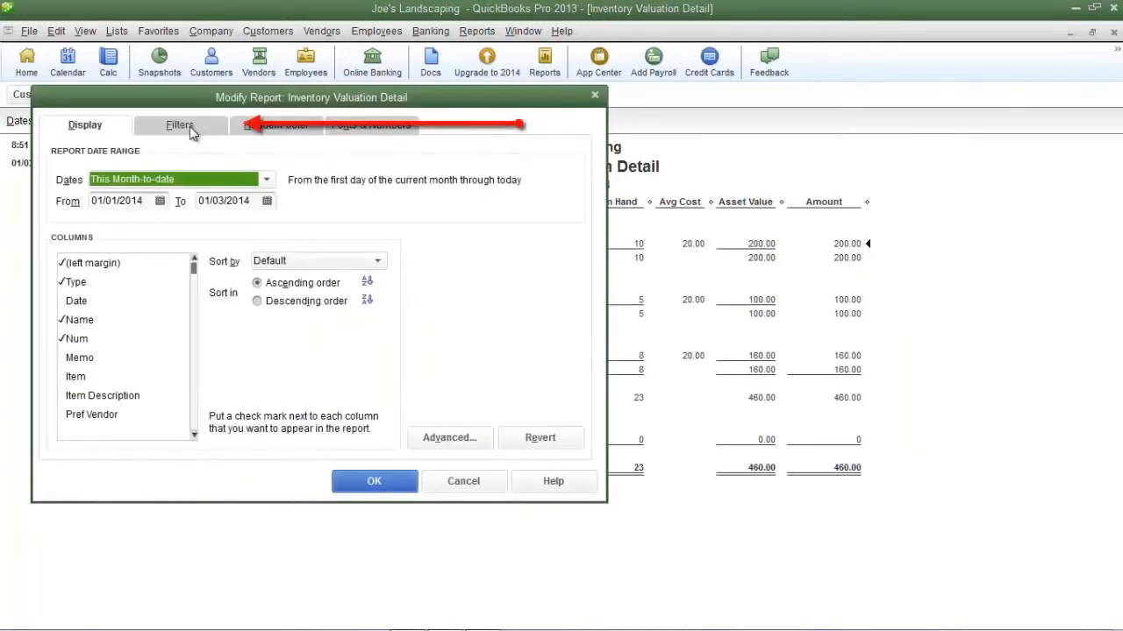
pyautogui.click(179, 124)
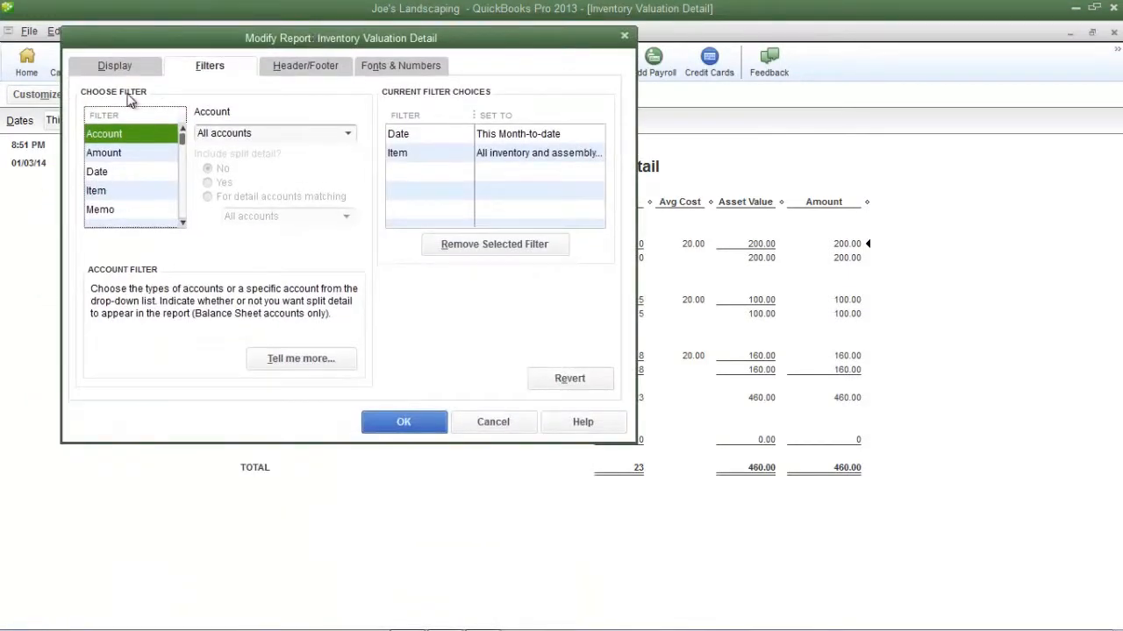
pyautogui.click(95, 189)
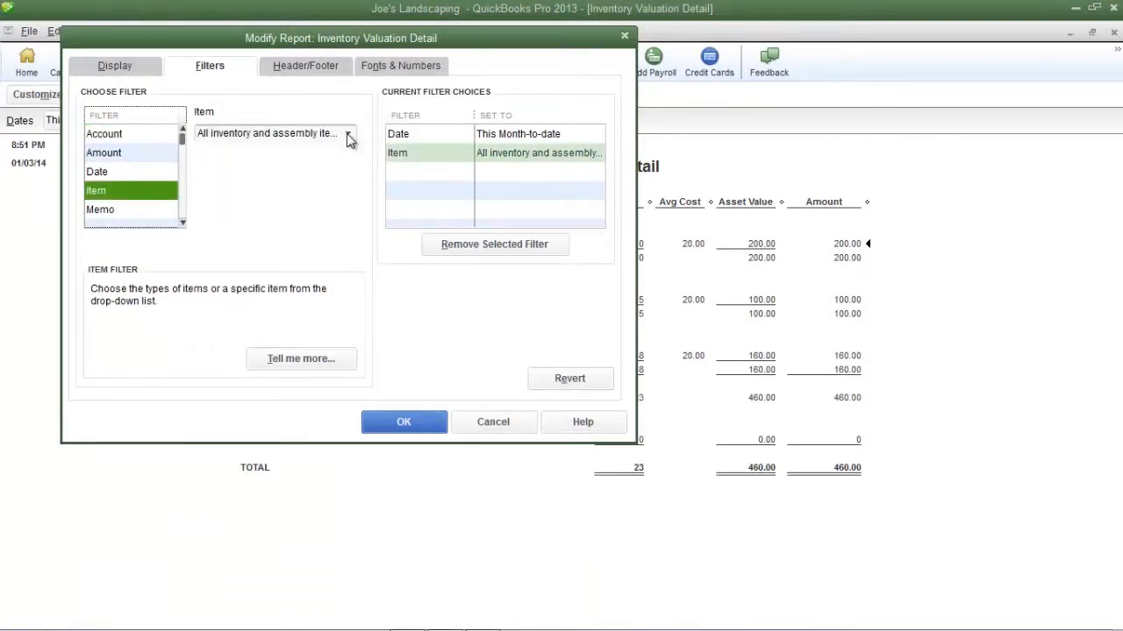
pyautogui.click(347, 133)
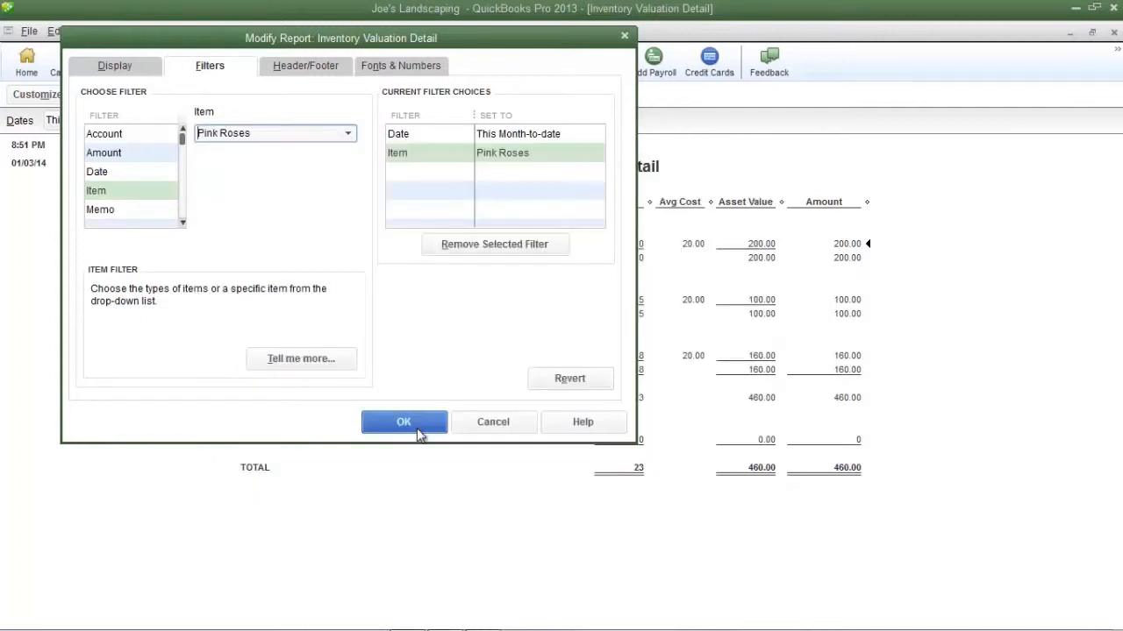
pyautogui.click(404, 421)
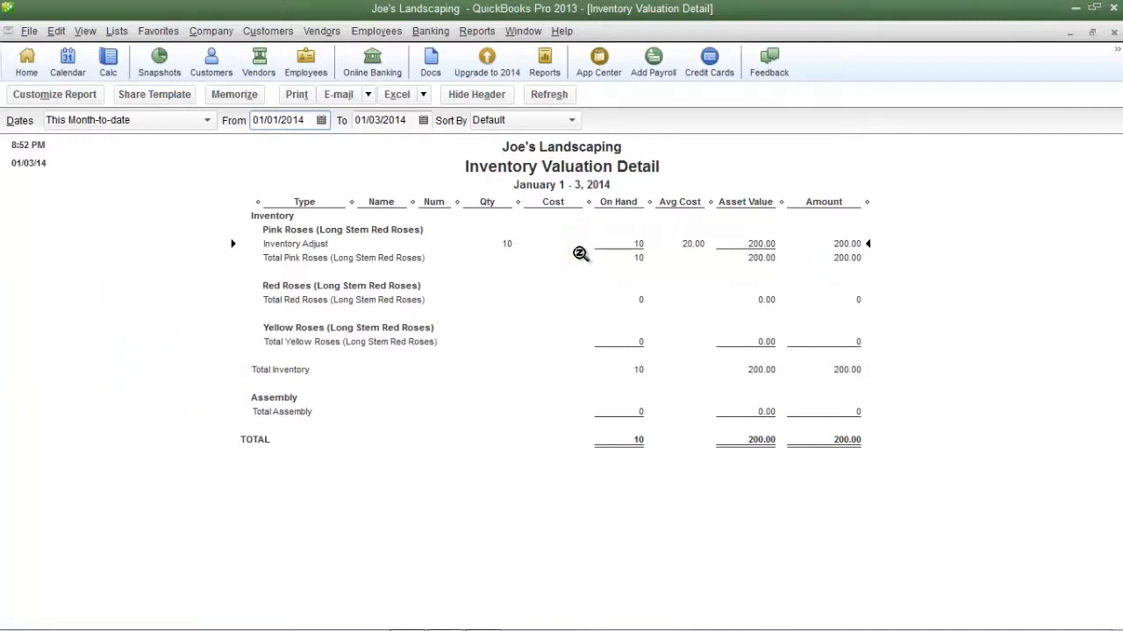
pyautogui.moveTo(572, 319)
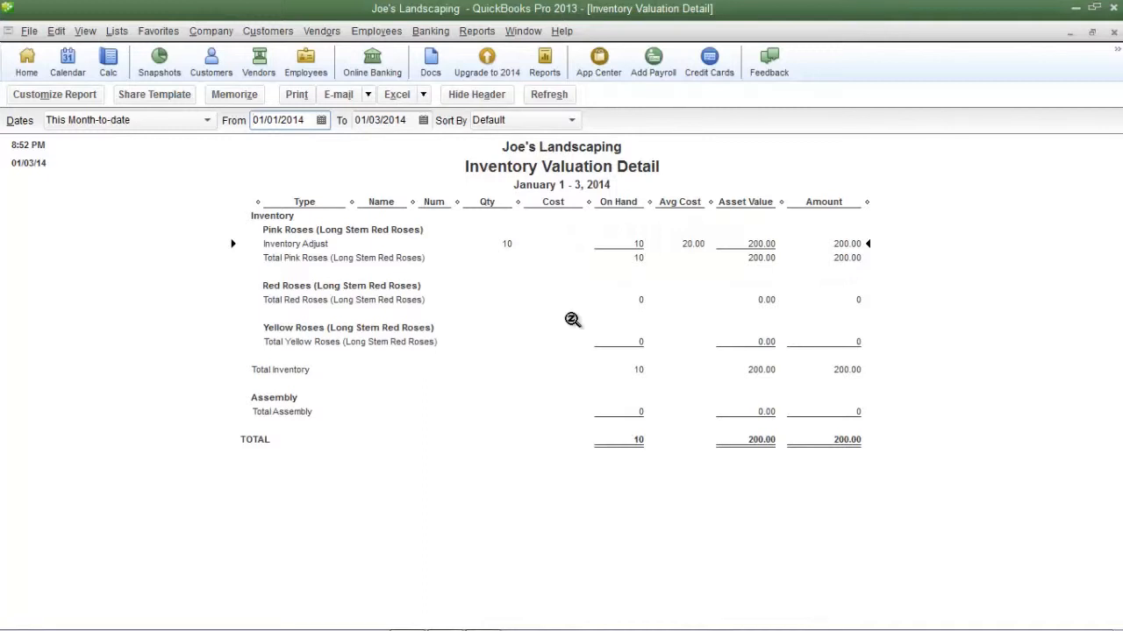